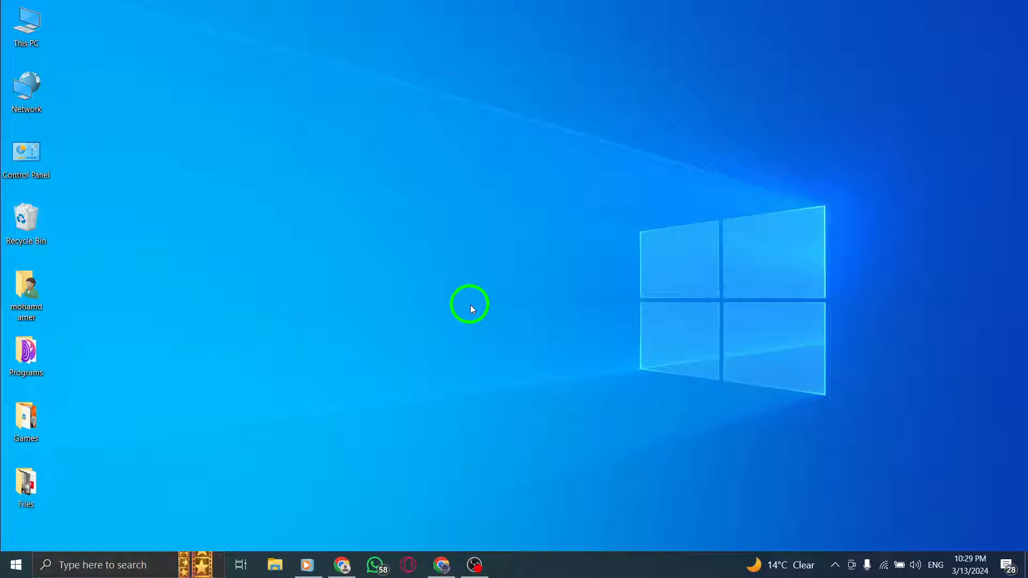
# Step: Launch Chrome from the taskbar, landing on the X For you feed
pyautogui.click(441, 564)
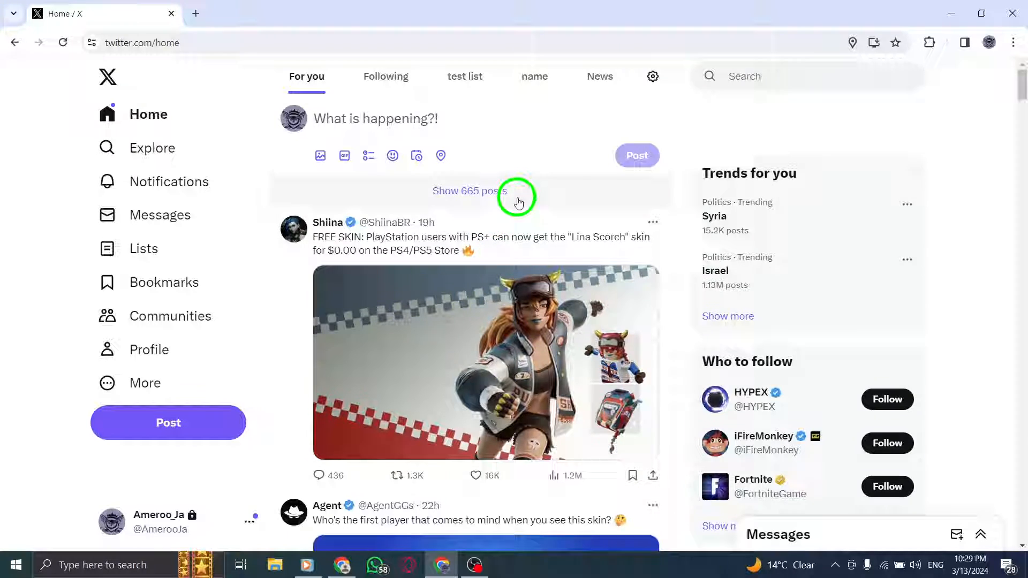
# Step: Scroll the For you feed down to Fortnite's 'Flawless technique with a fine finish!' post
pyautogui.scroll(-3)
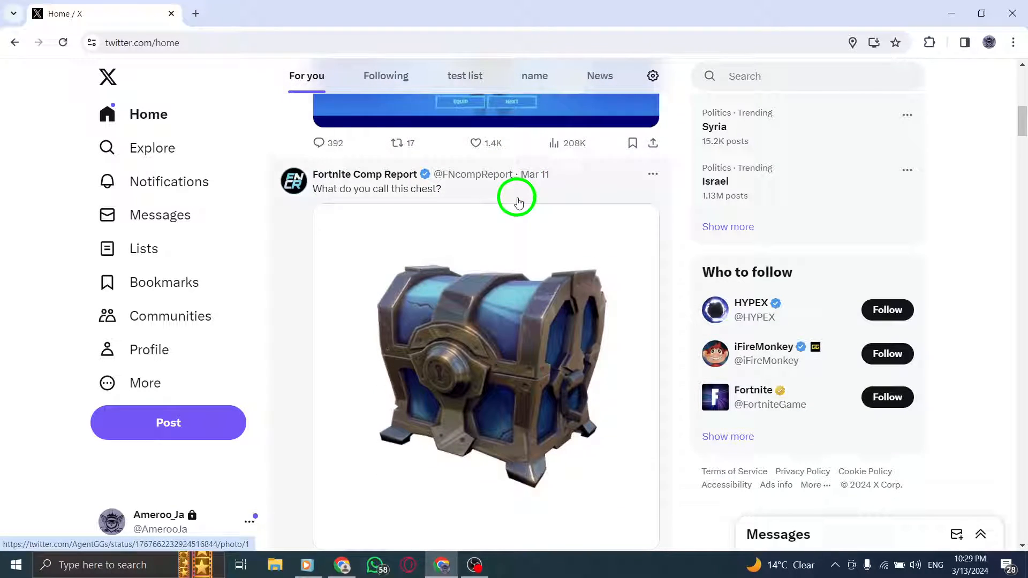
pyautogui.scroll(-3)
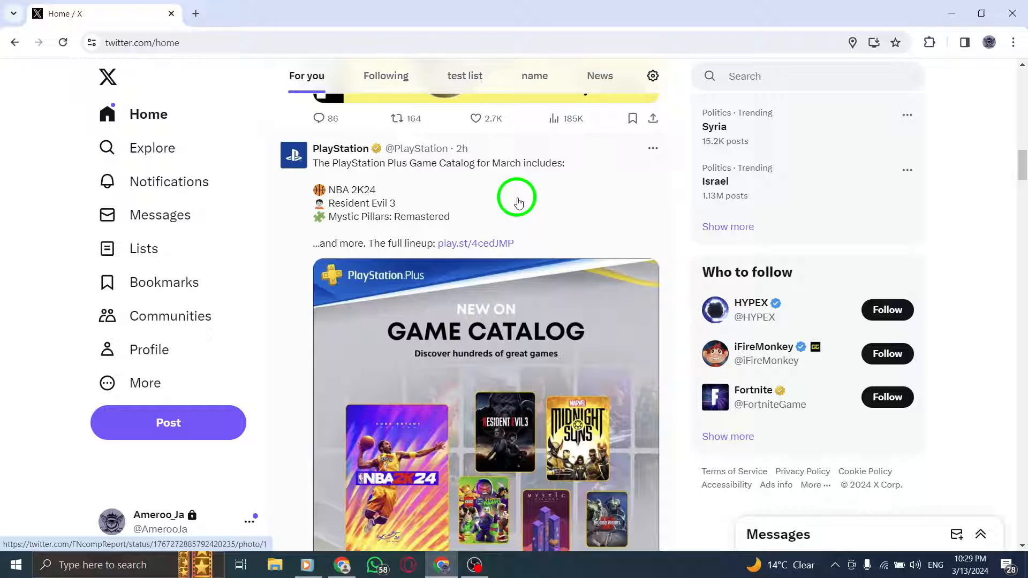
pyautogui.scroll(-3)
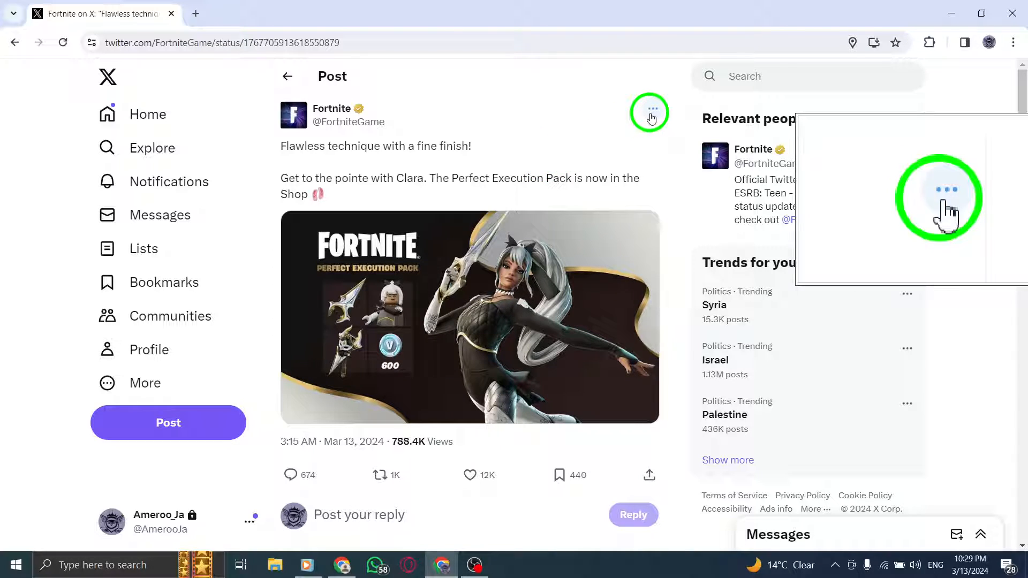
# Step: Show the More actions menu of the Fortnite post
pyautogui.click(649, 111)
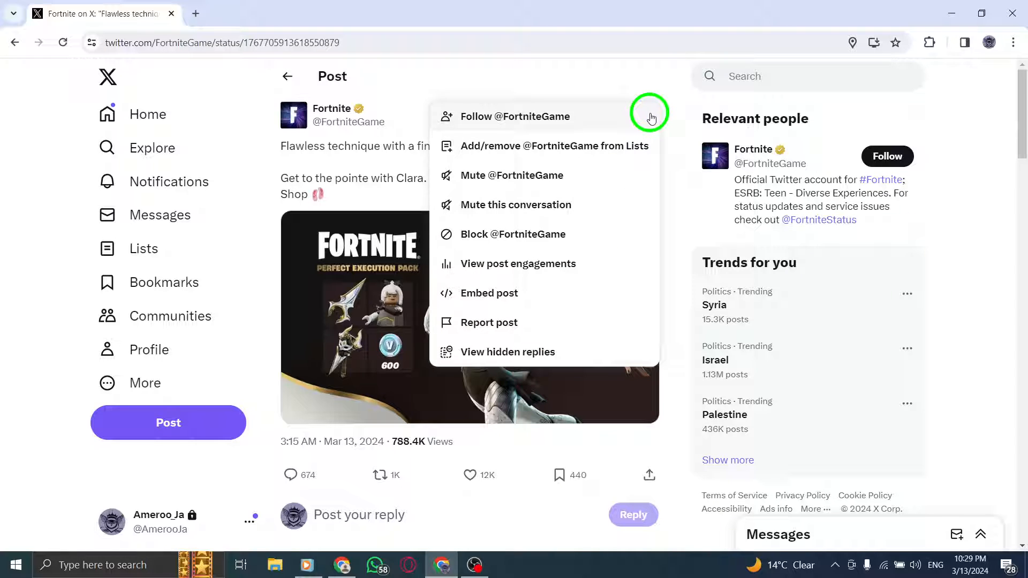
pyautogui.moveTo(636, 142)
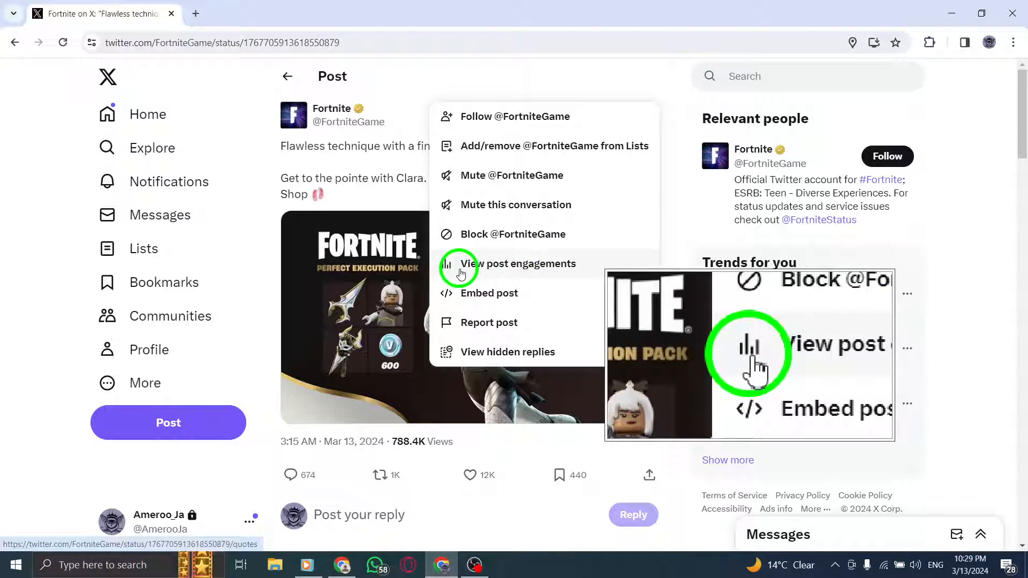
# Step: Choose 'View post engagements' and land on the Quotes list of the Fortnite post
pyautogui.click(518, 264)
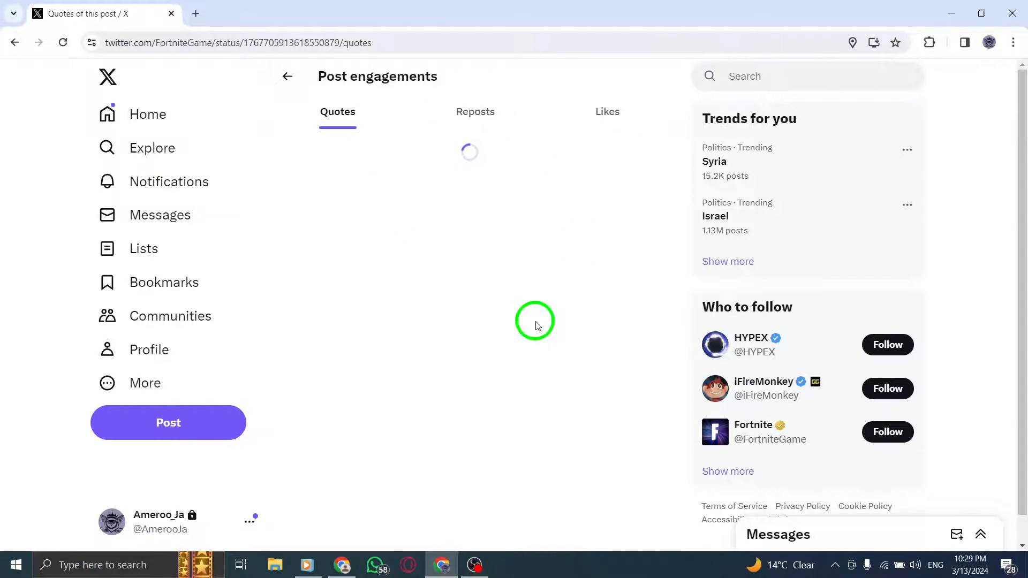
pyautogui.click(338, 111)
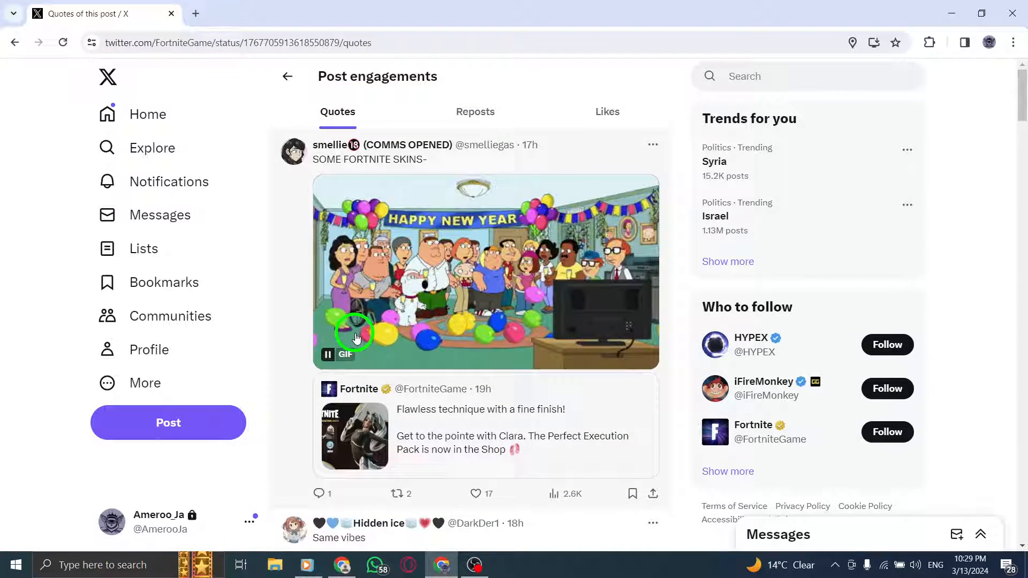
# Step: Go back to the Home feed, then show the Windows desktop with its context menu
pyautogui.click(147, 114)
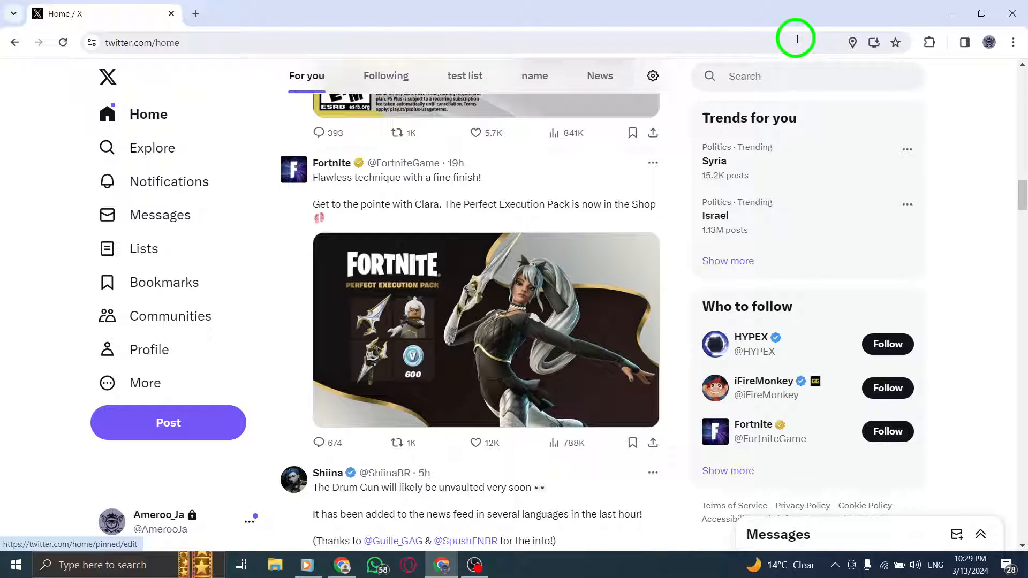
pyautogui.scroll(-3)
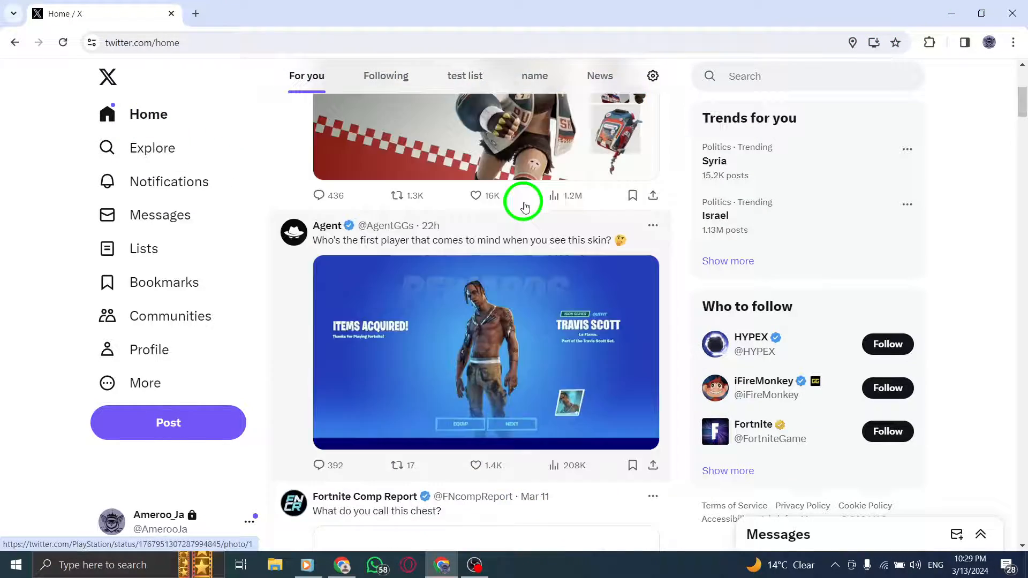
pyautogui.rightClick(519, 235)
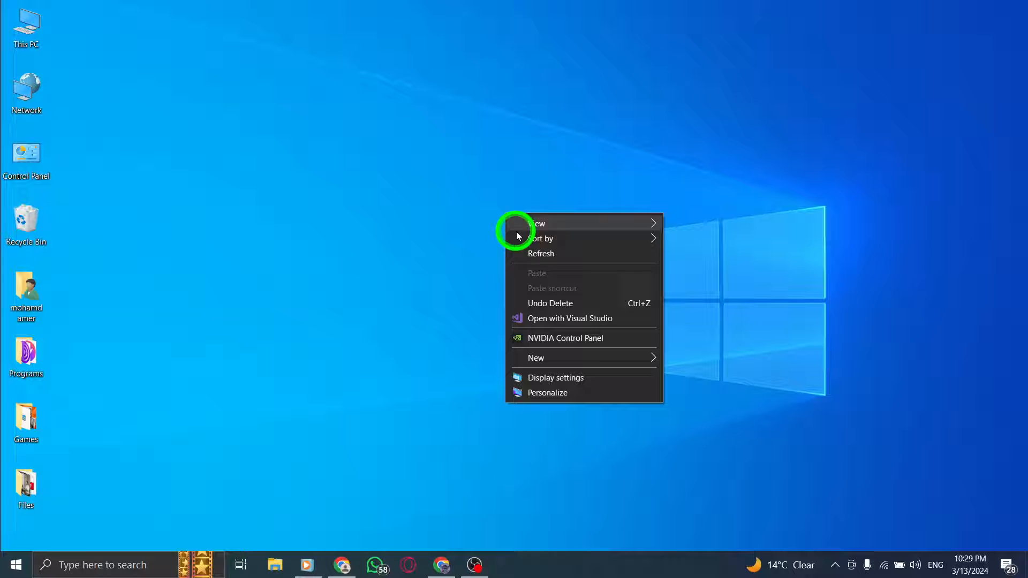